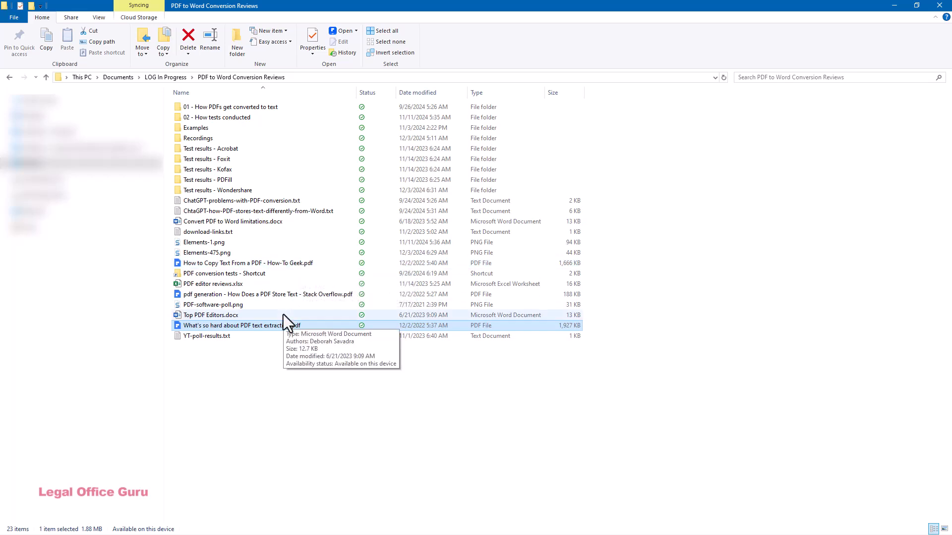
Peek the PDF text extraction article, then the Elements-1.png image with Ctrl+Space, closing each preview
{"action": "double_click", "coordinate": [233, 325]}
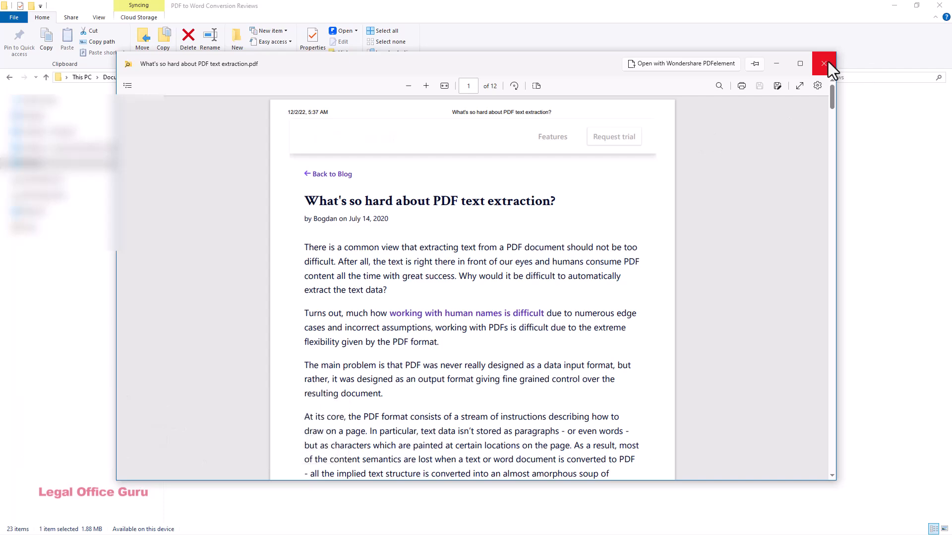
{"action": "left_click", "coordinate": [823, 63]}
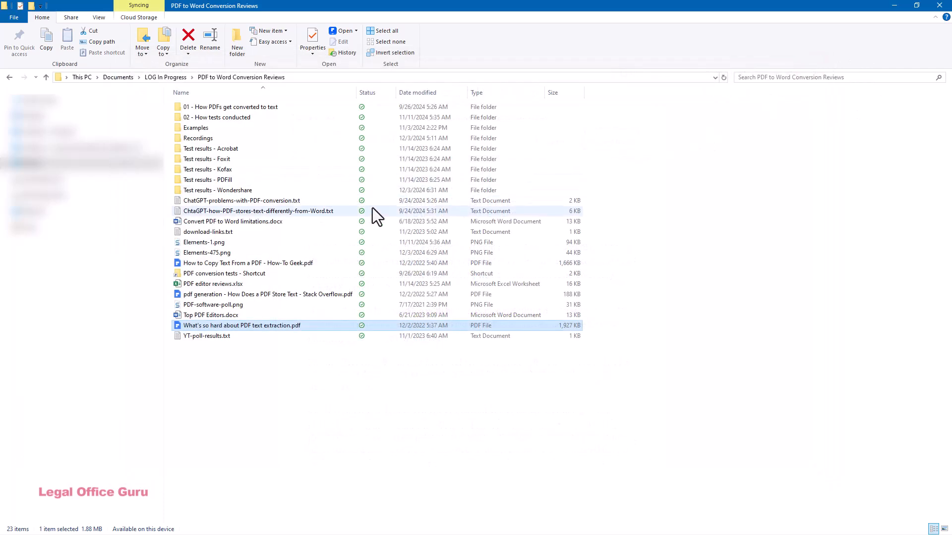
{"action": "key", "text": "ctrl+space"}
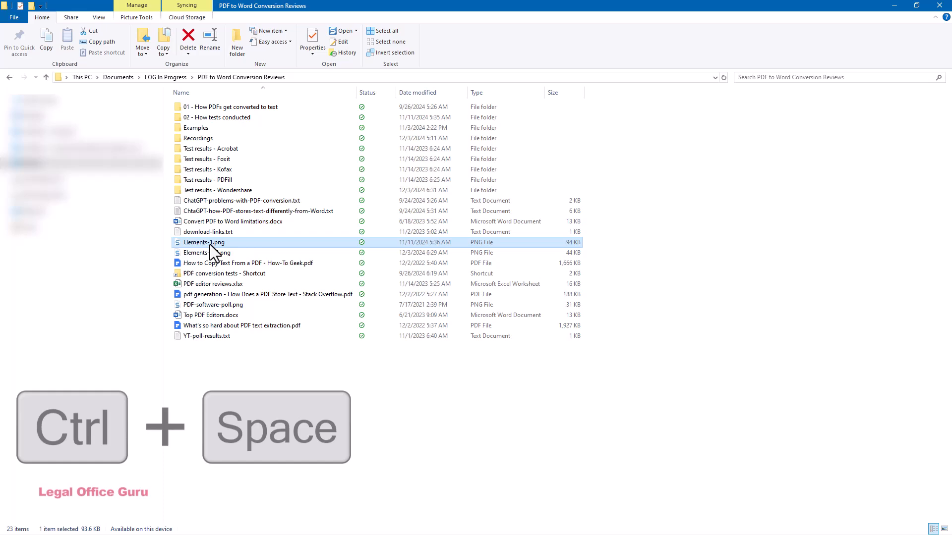
{"action": "double_click", "coordinate": [203, 242]}
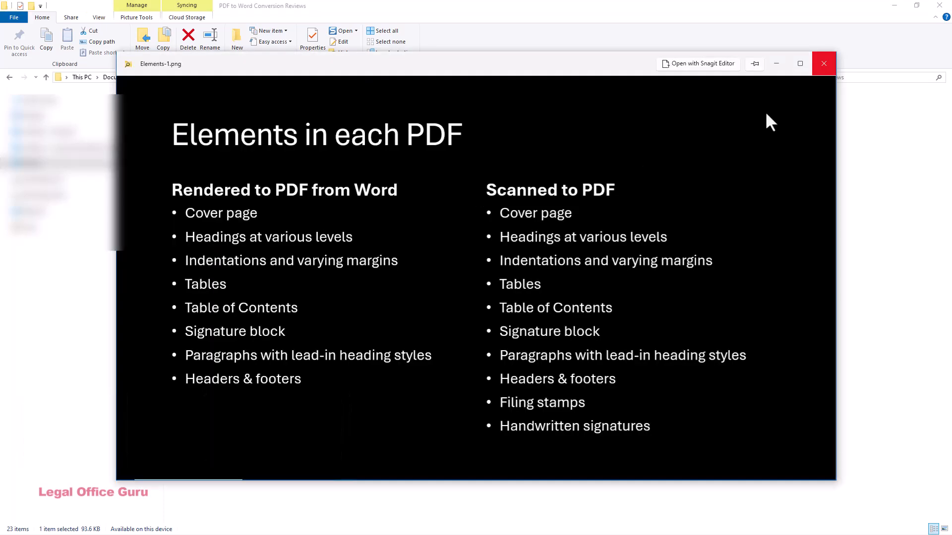
{"action": "left_click", "coordinate": [824, 63]}
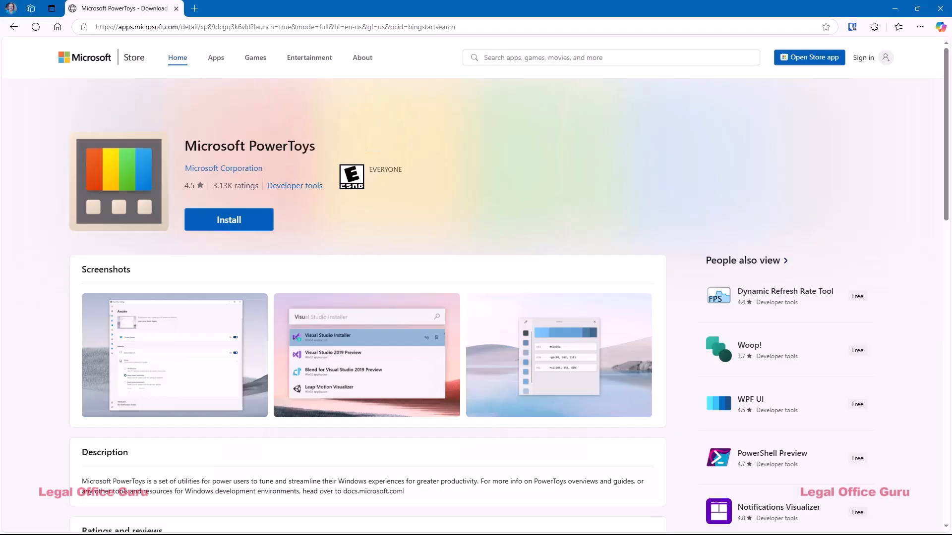
Install Microsoft PowerToys from its Microsoft Store page
{"action": "left_click", "coordinate": [228, 220]}
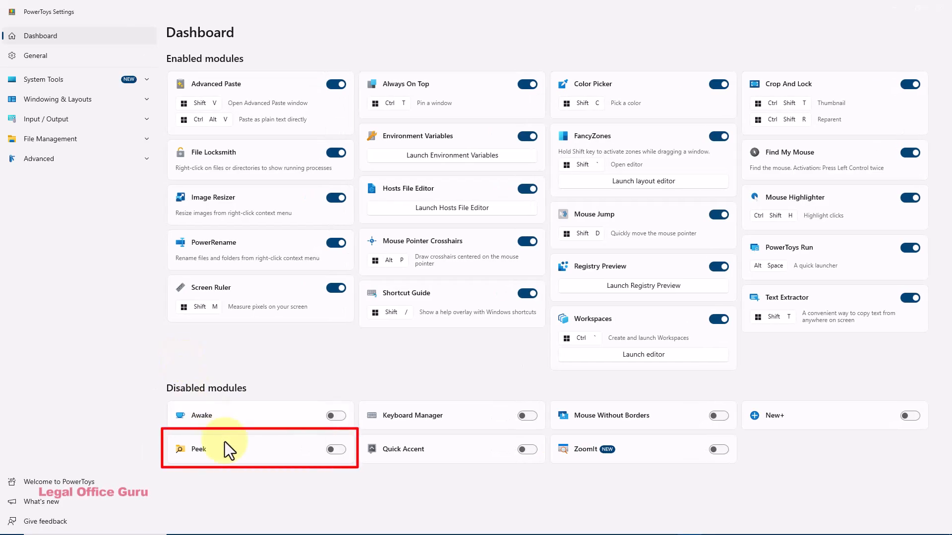
Switch the Peek module toggle on under Disabled modules on the Dashboard
{"action": "left_click", "coordinate": [335, 449]}
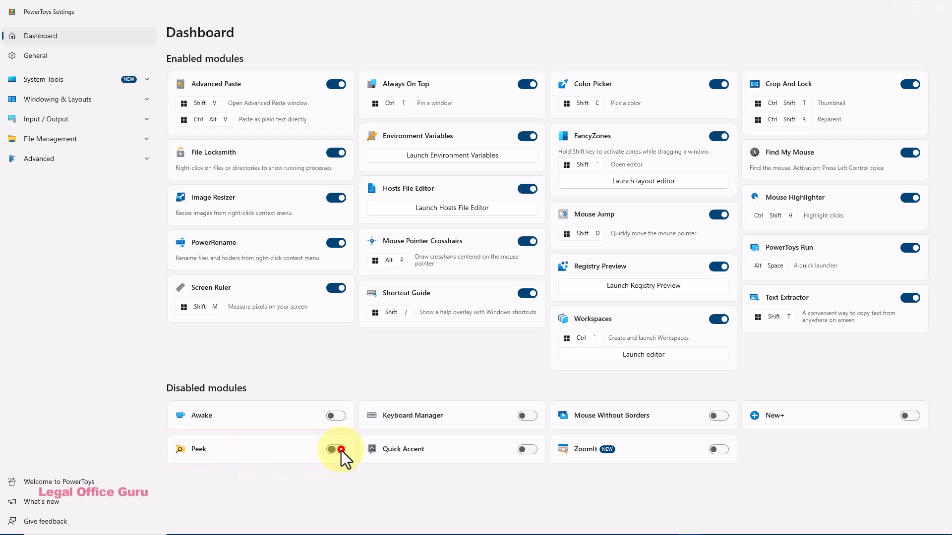
{"action": "left_click", "coordinate": [335, 449]}
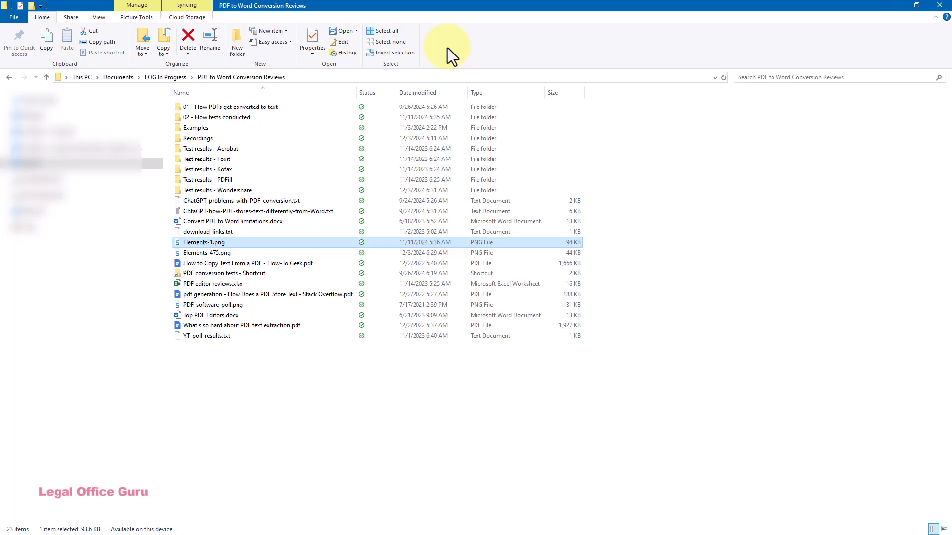
{"action": "mouse_move", "coordinate": [319, 206]}
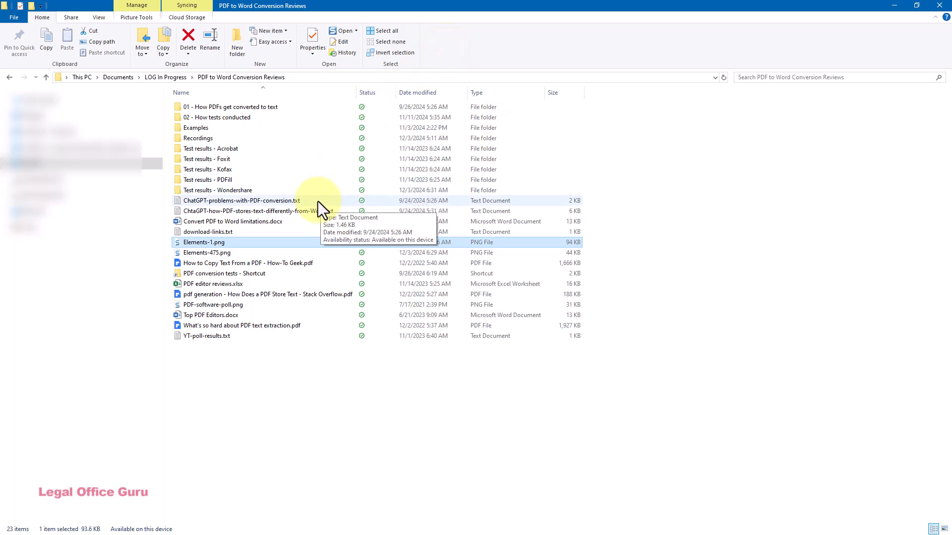
Open a Peek preview of the ChatGPT text file with Ctrl+Space and step through the folder's files
{"action": "key", "text": "ctrl+space"}
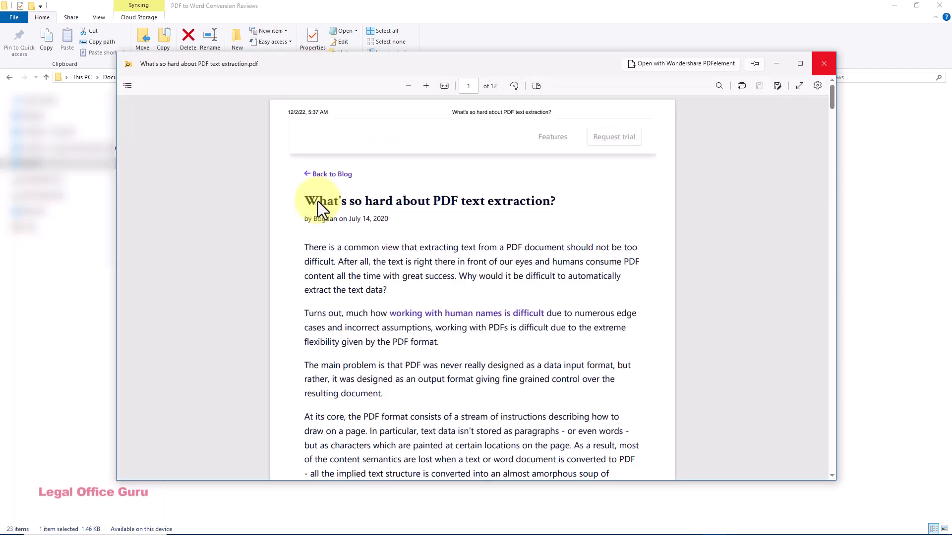
{"action": "mouse_move", "coordinate": [800, 63]}
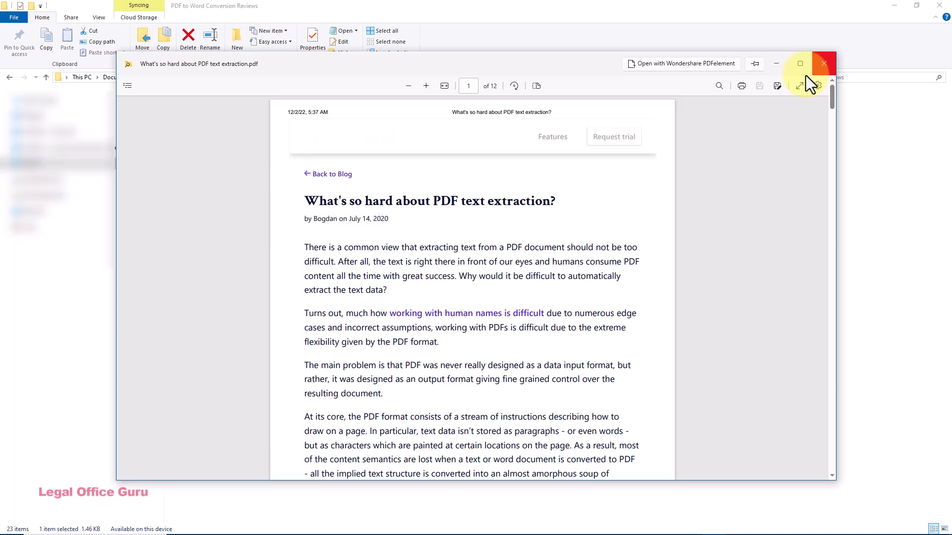
Close the PDF preview and turn on File Explorer's built-in Preview pane from the View menu
{"action": "left_click", "coordinate": [824, 63]}
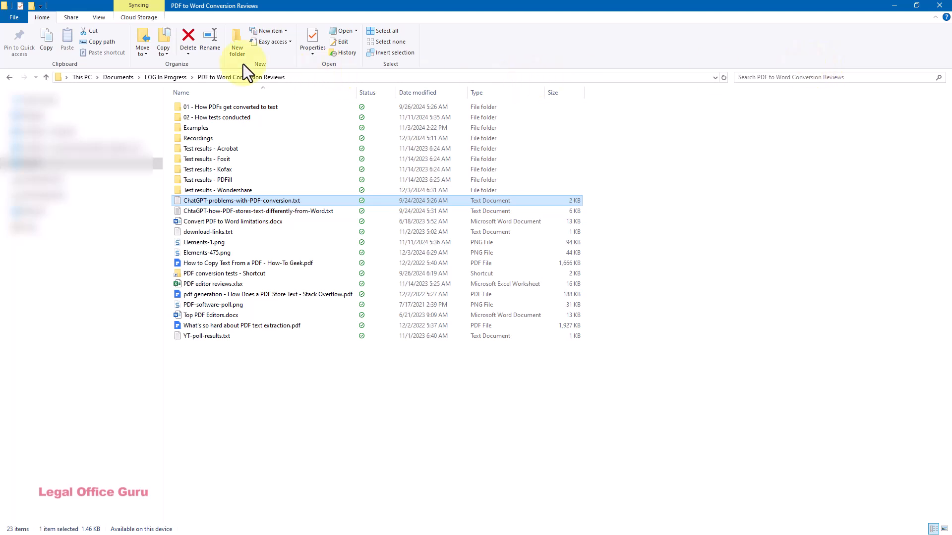
{"action": "left_click", "coordinate": [98, 17]}
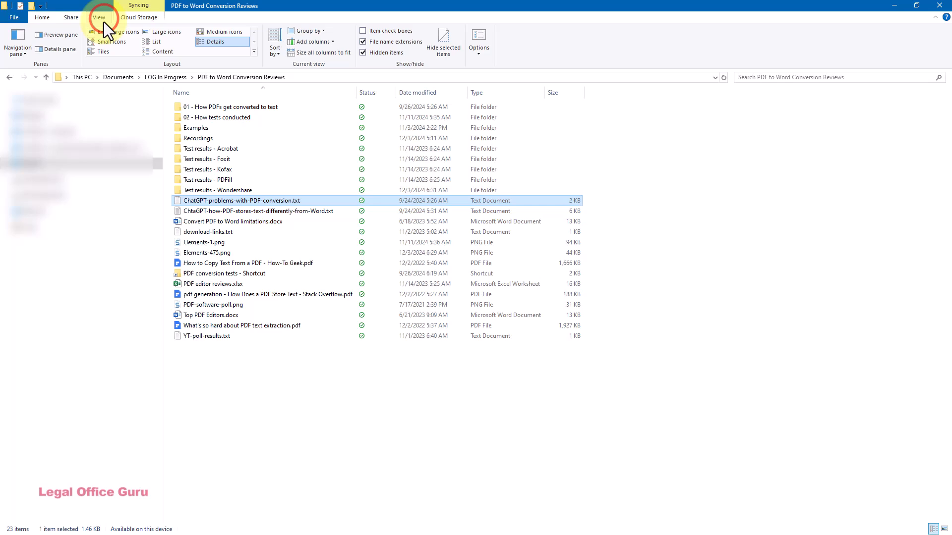
{"action": "left_click", "coordinate": [59, 35]}
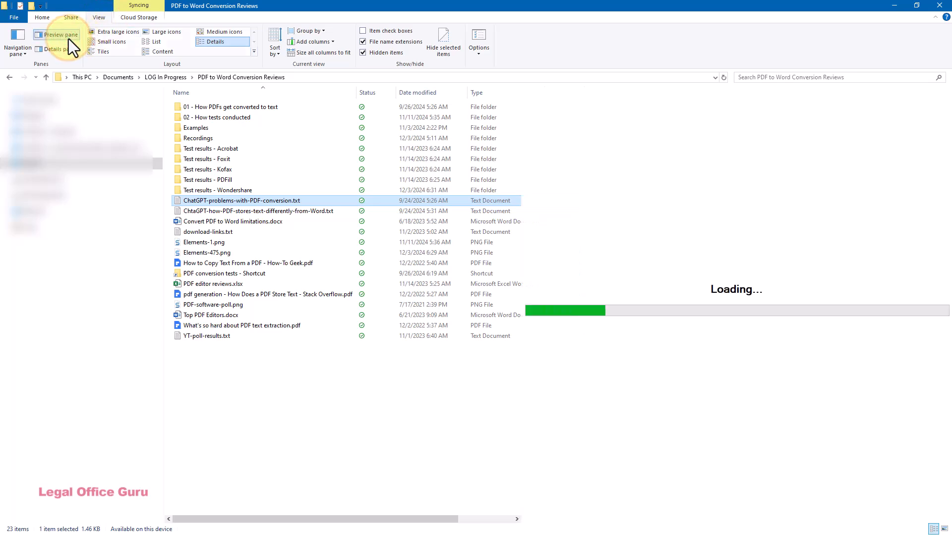
{"action": "left_click", "coordinate": [56, 35]}
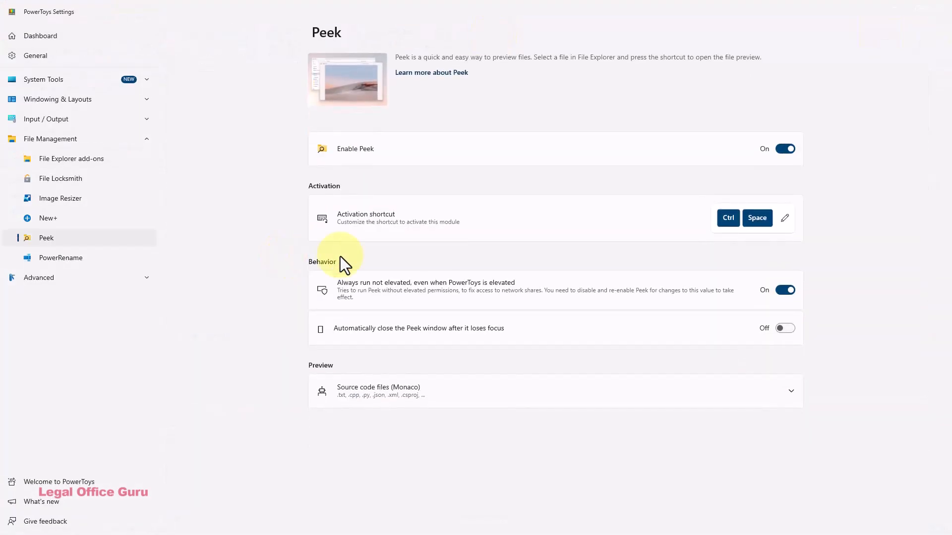
Open the editor for Peek's activation shortcut in PowerToys Settings
{"action": "left_click", "coordinate": [785, 218]}
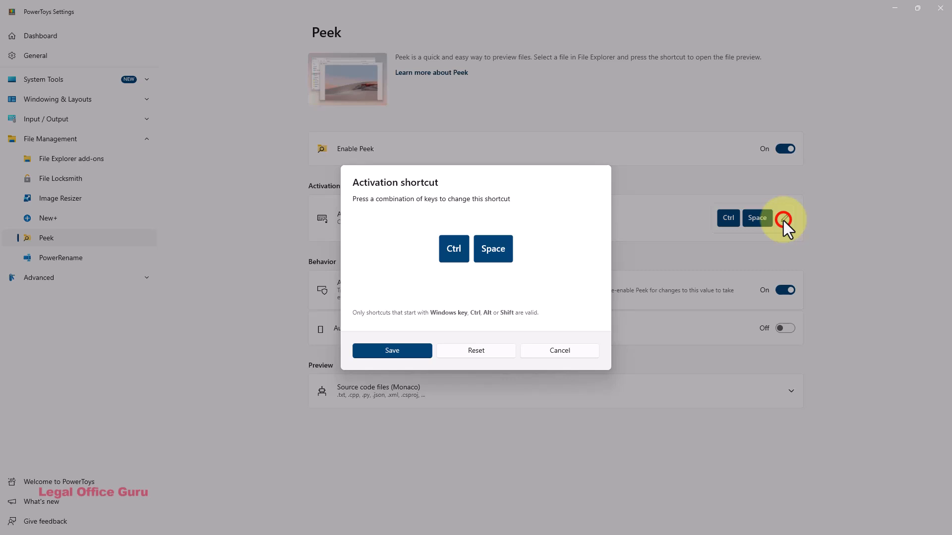